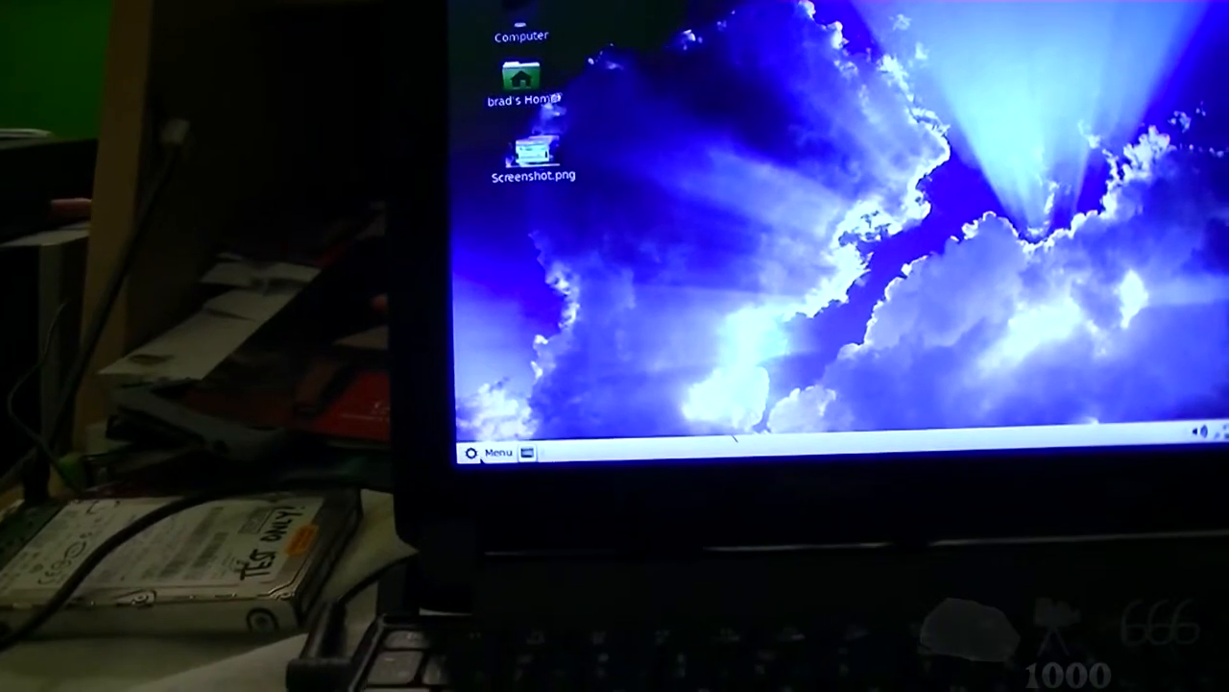
Browse Administration, then System Tools, then back to Administration listing Software Manager and Synaptic.
{"action": "left_click", "coordinate": [496, 453]}
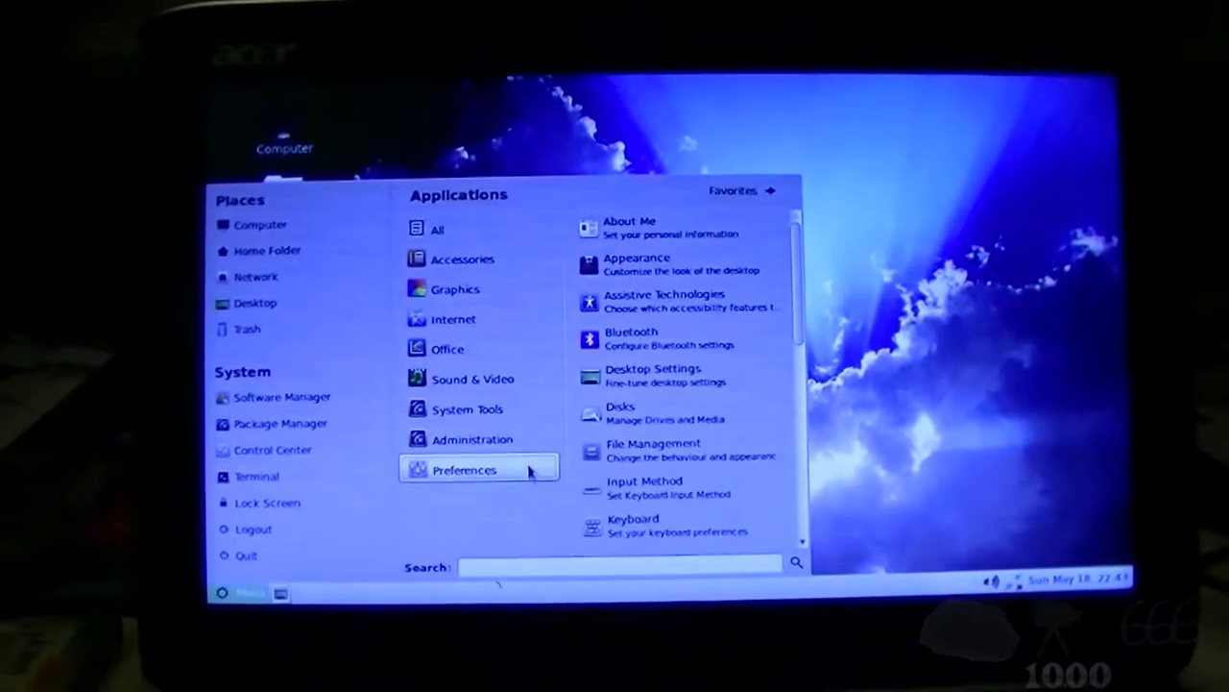
{"action": "left_click", "coordinate": [472, 439]}
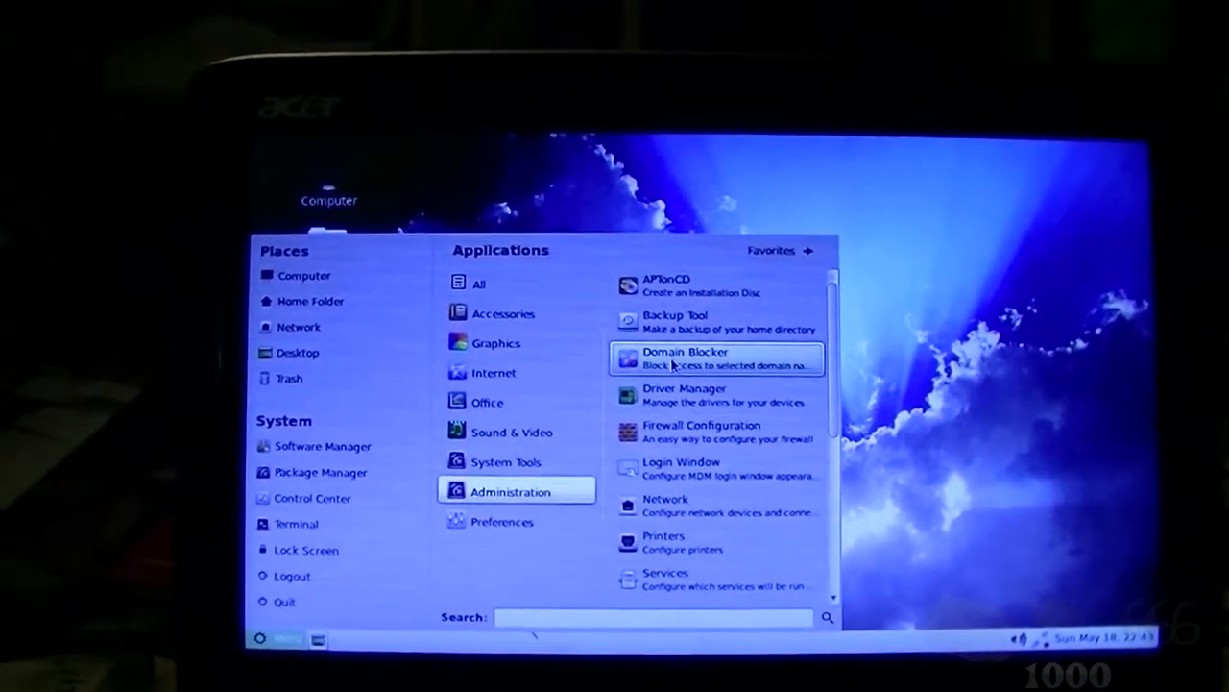
{"action": "scroll", "scroll_direction": "down", "scroll_amount": 3}
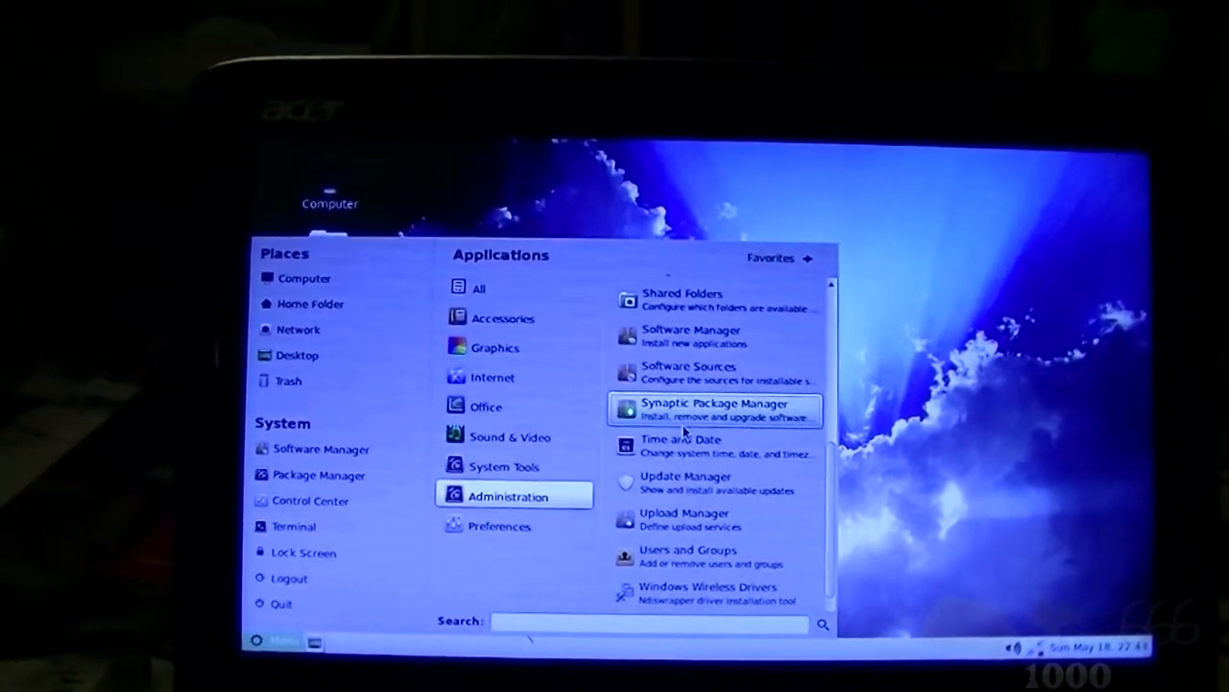
{"action": "left_click", "coordinate": [504, 465]}
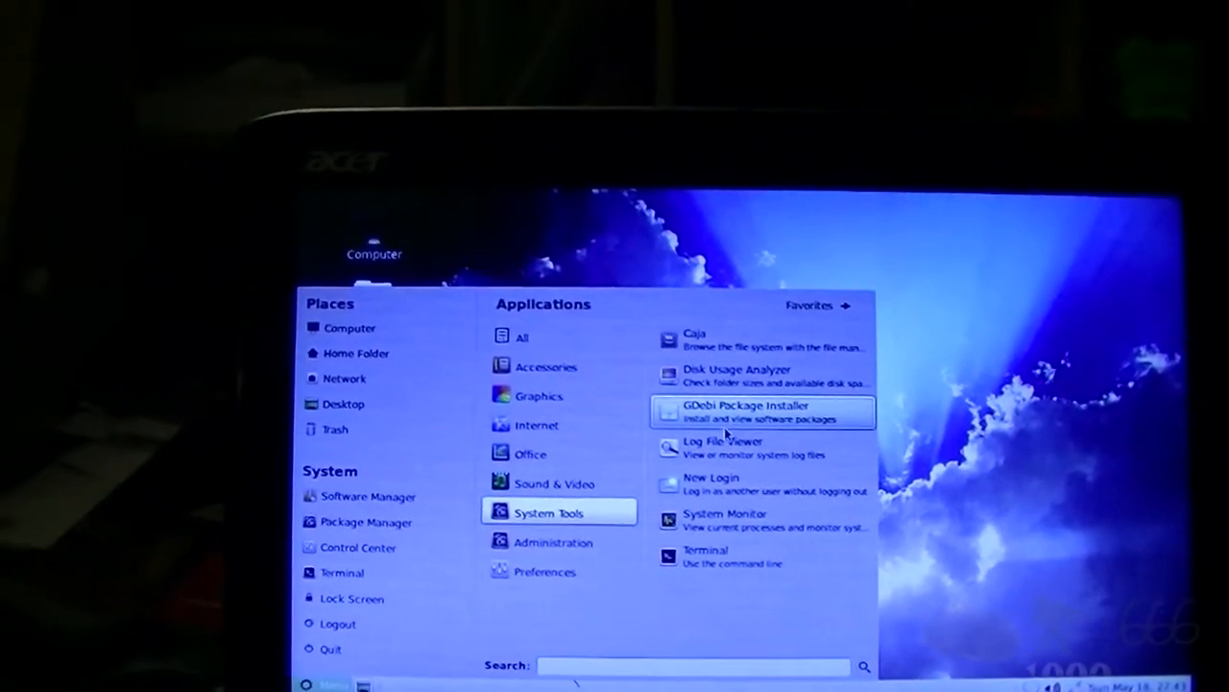
{"action": "left_click", "coordinate": [554, 542]}
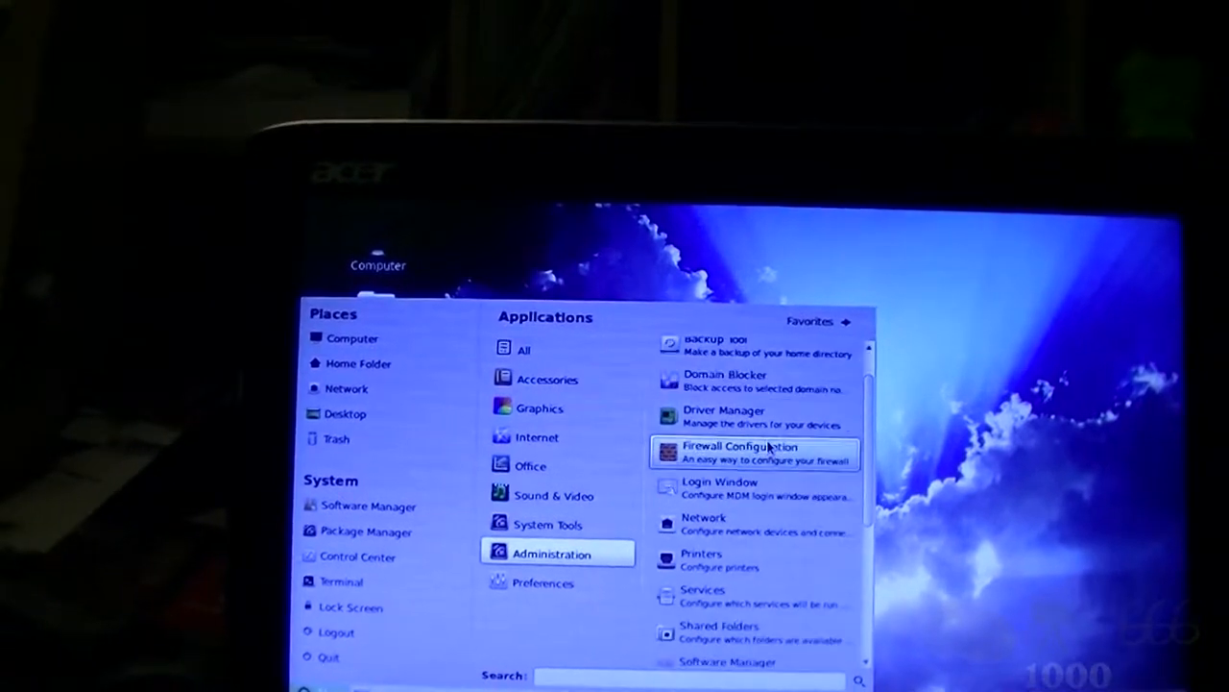
{"action": "scroll", "scroll_direction": "down", "scroll_amount": 3}
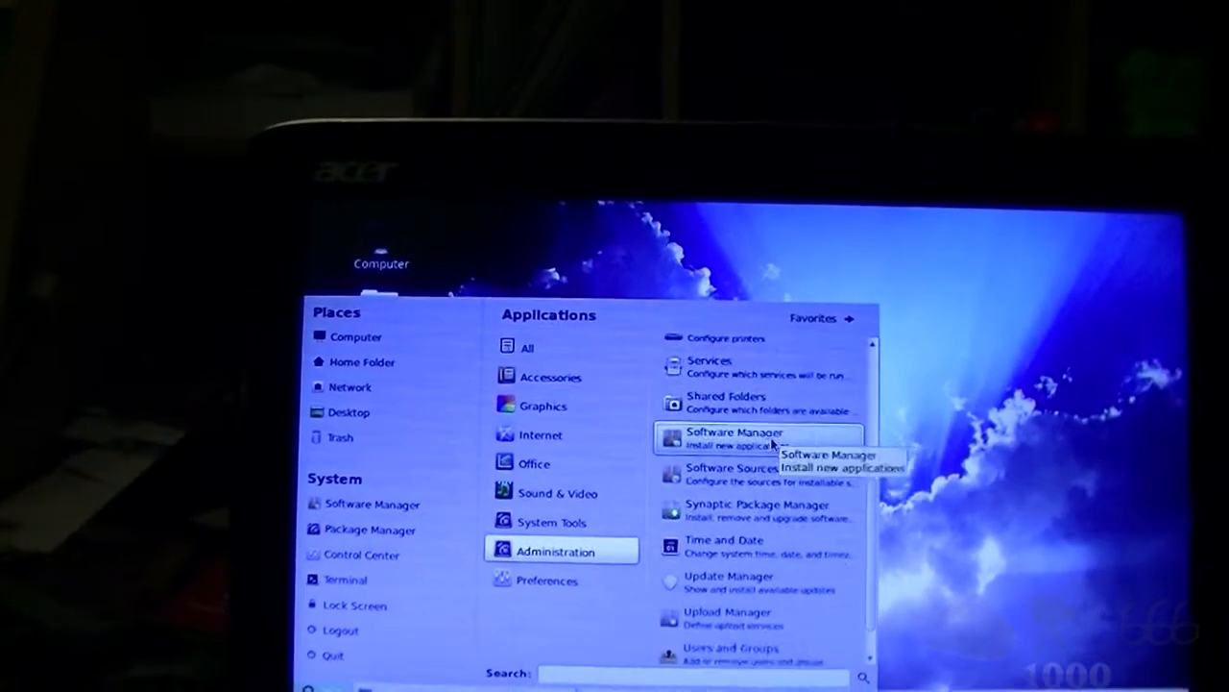